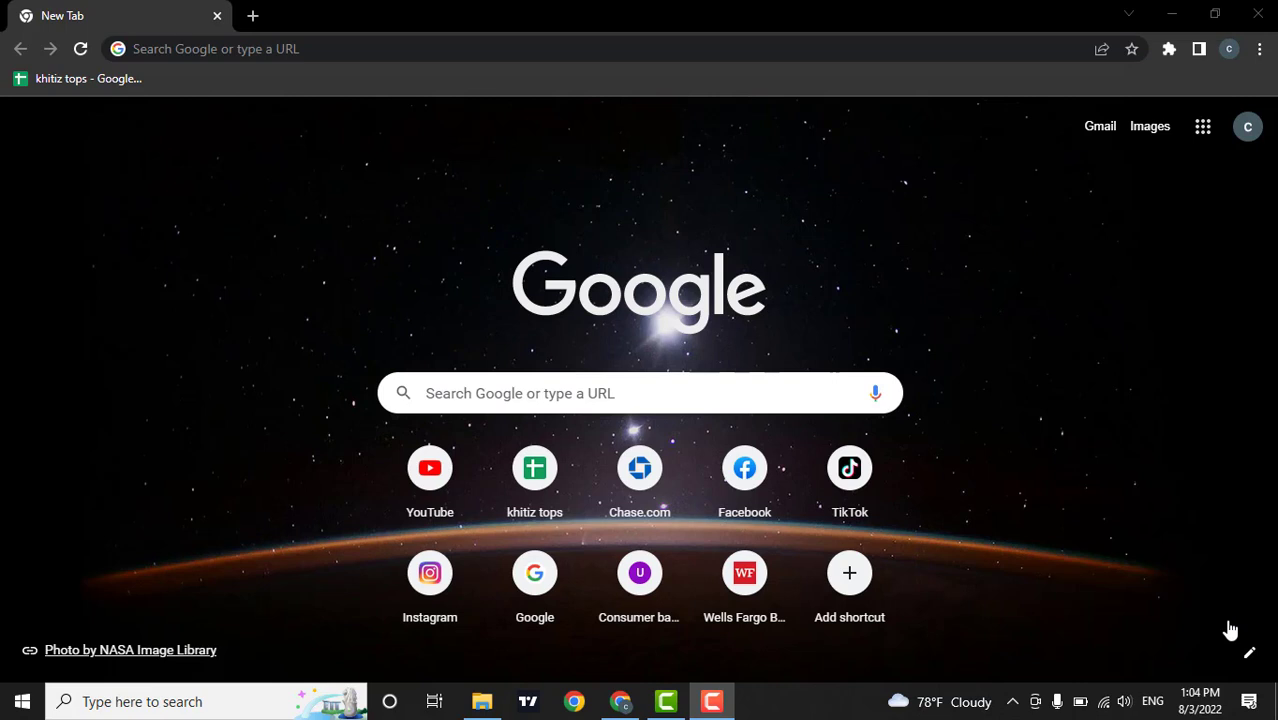
{"action": "mouse_move", "coordinate": [1240, 632]}
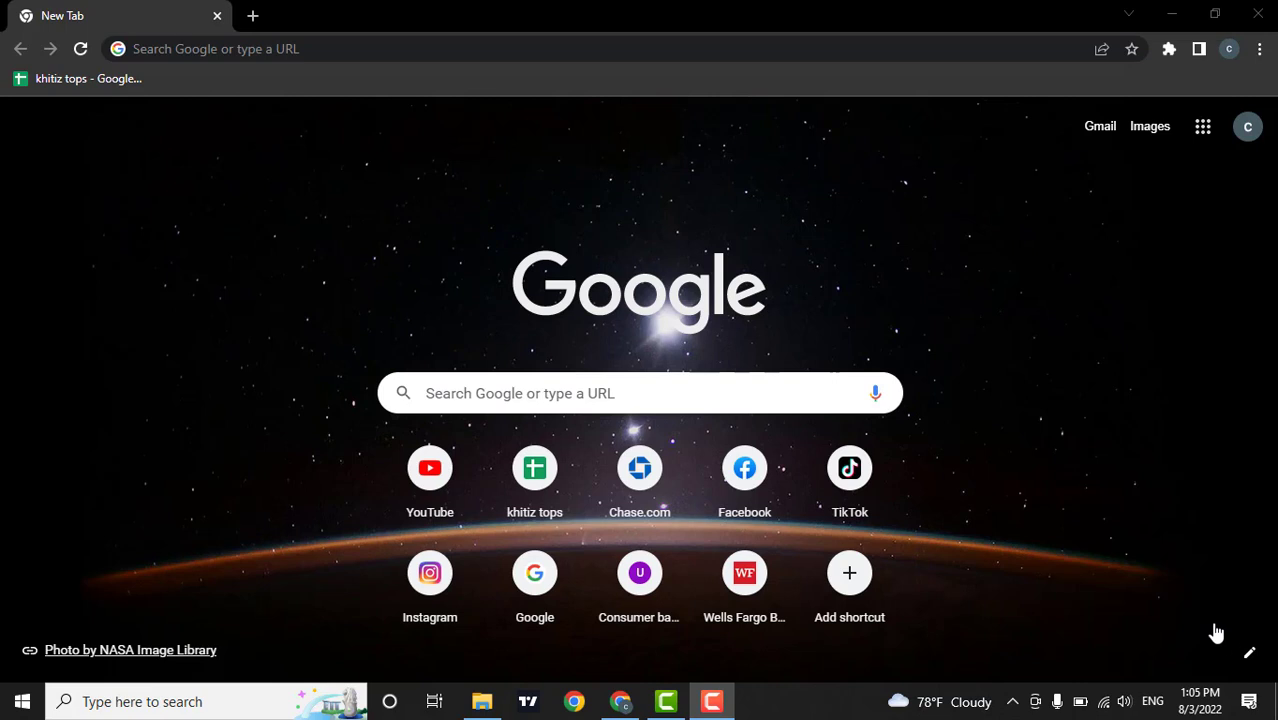
{"action": "mouse_move", "coordinate": [696, 640]}
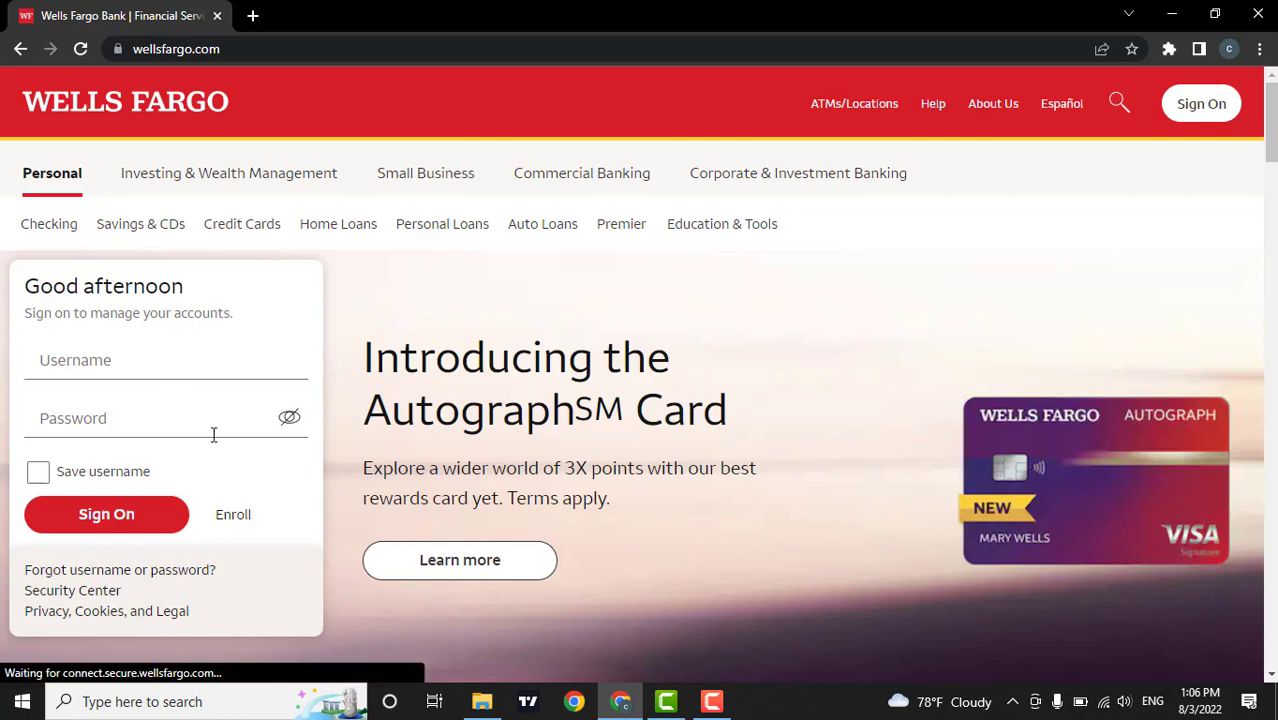
{"action": "mouse_move", "coordinate": [176, 232]}
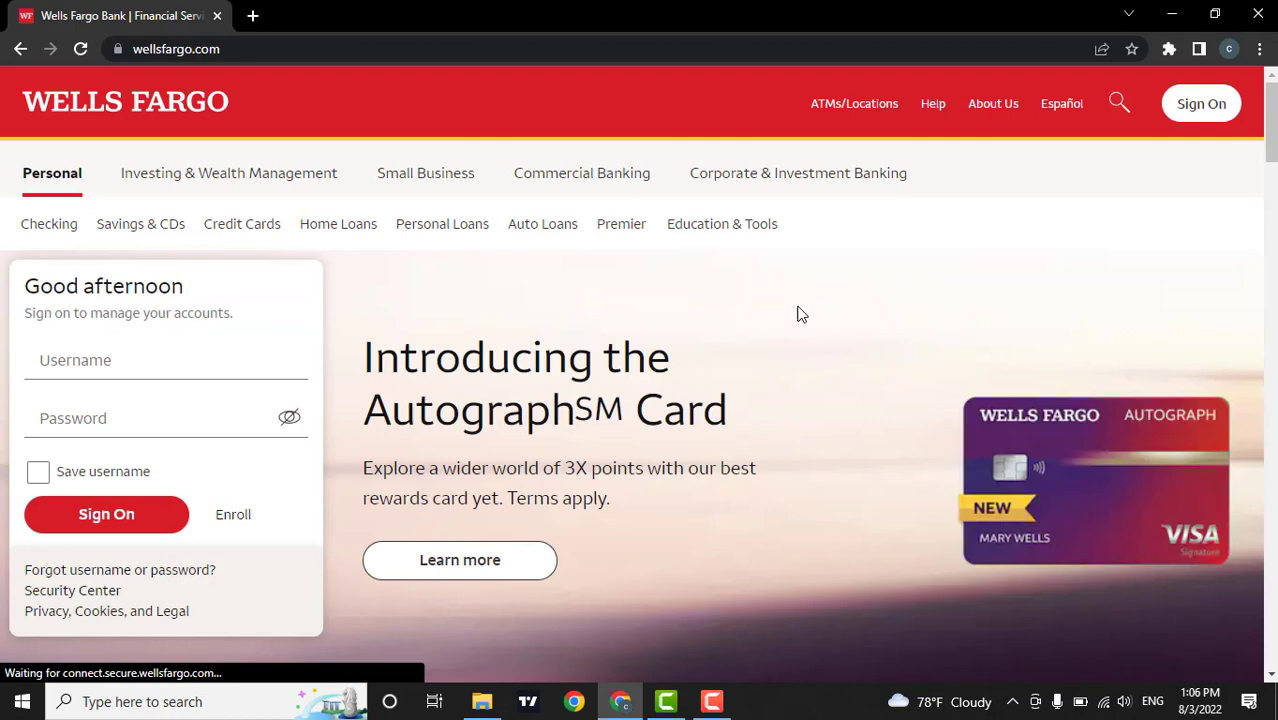
{"action": "mouse_move", "coordinate": [532, 236]}
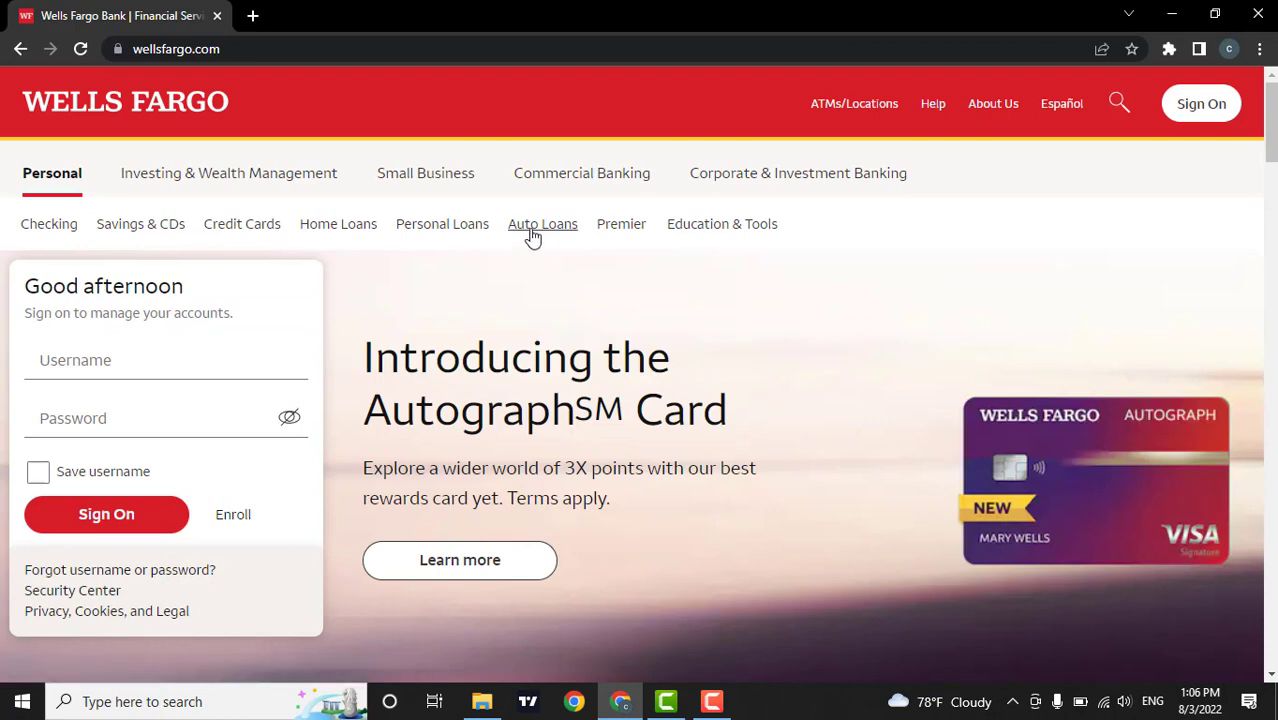
{"action": "mouse_move", "coordinate": [138, 584]}
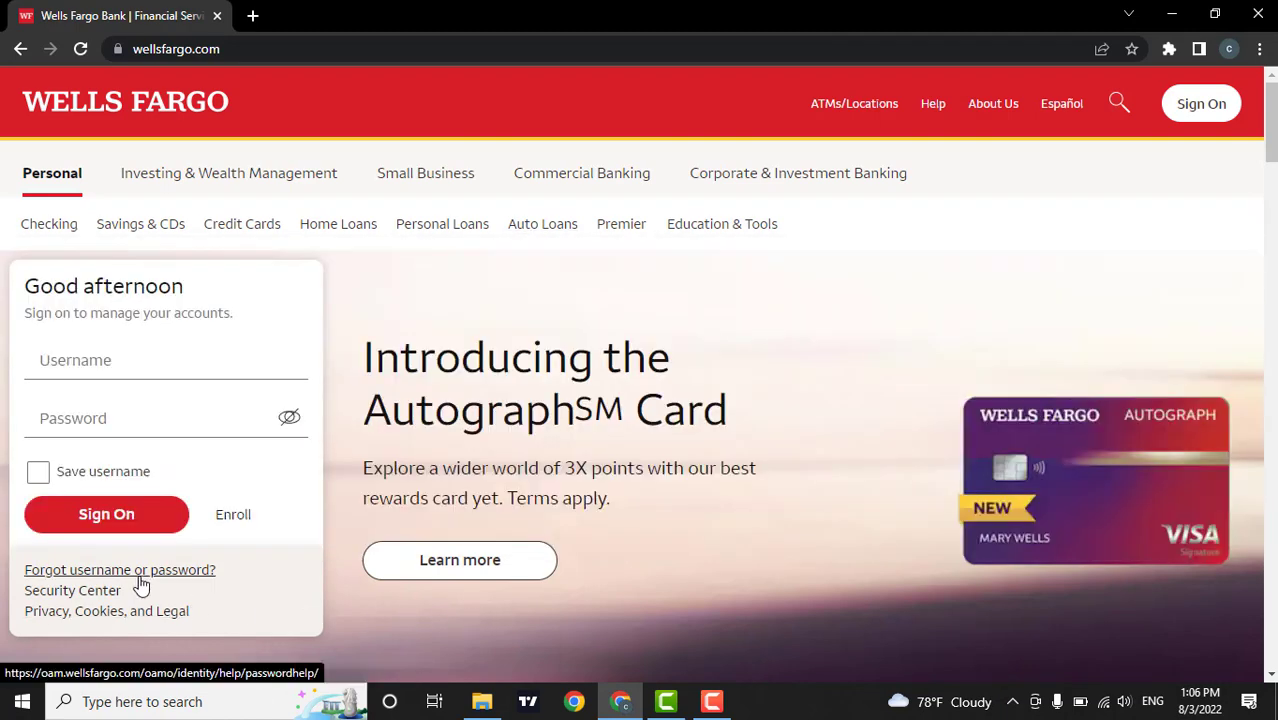
Follow 'Forgot username or password?' to the recovery page and focus the SSN or ITIN field.
{"action": "left_click", "coordinate": [120, 570]}
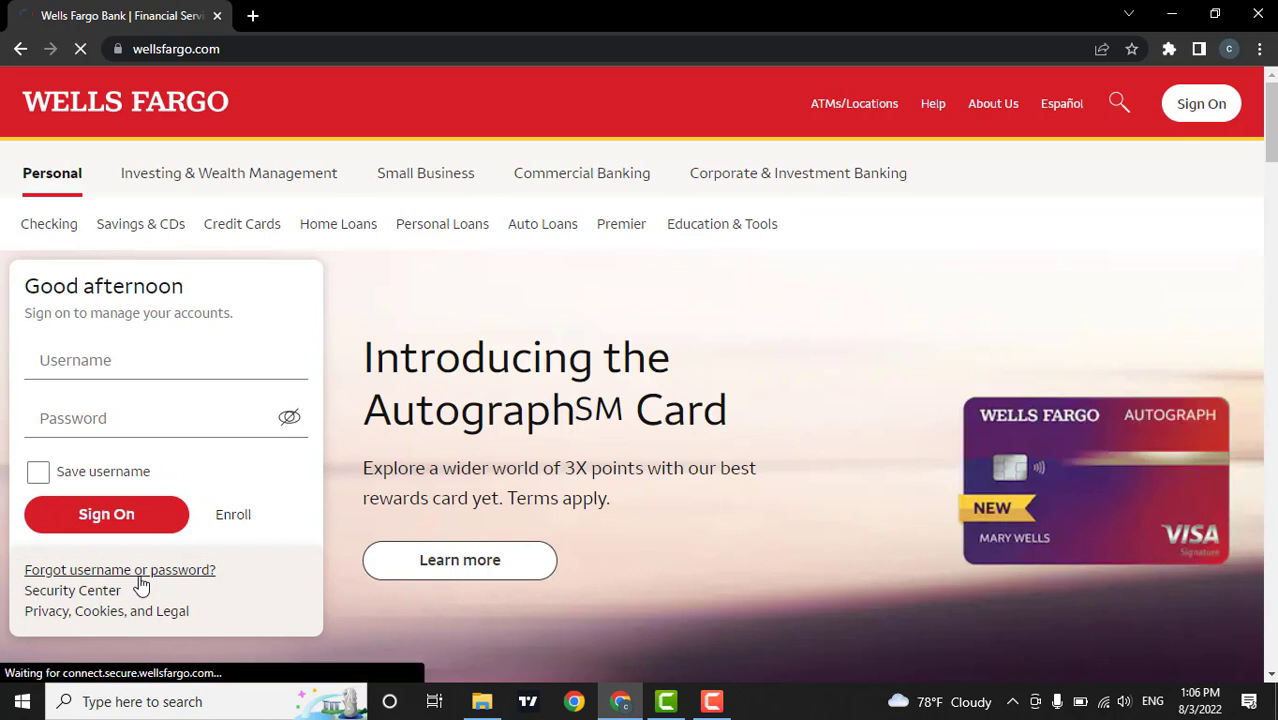
{"action": "left_click", "coordinate": [120, 570]}
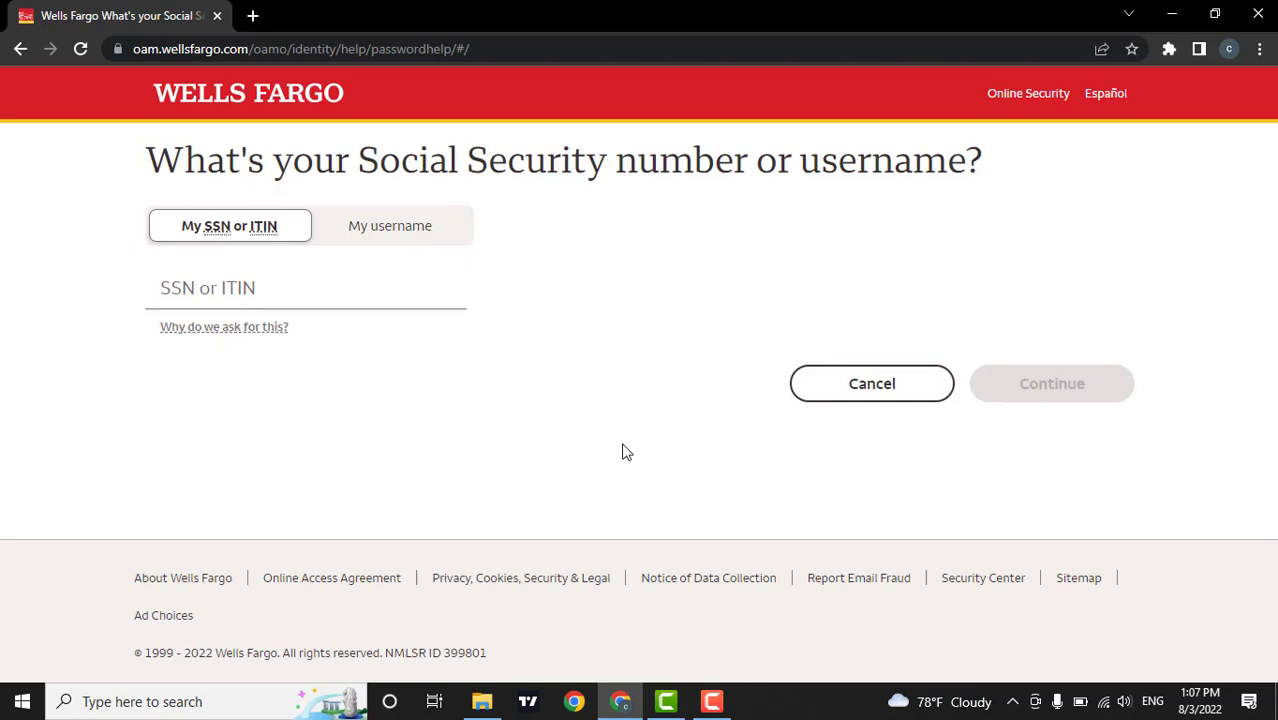
{"action": "mouse_move", "coordinate": [388, 256]}
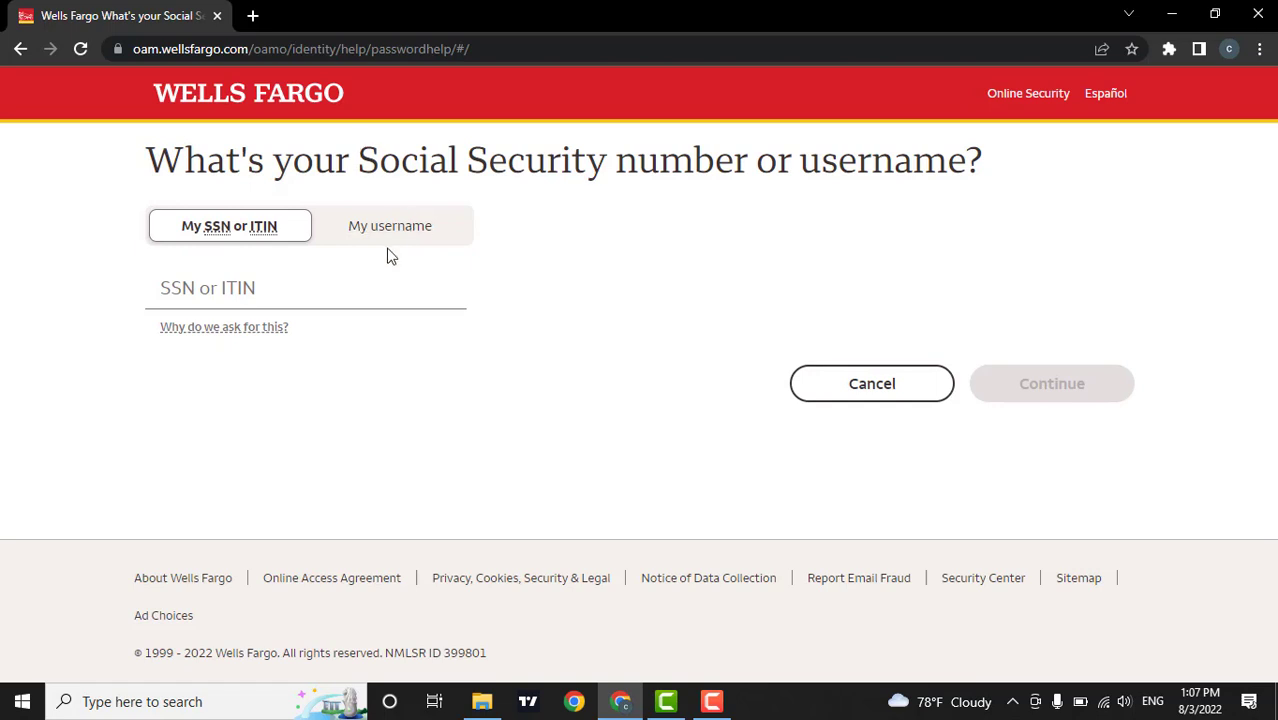
{"action": "mouse_move", "coordinate": [486, 368]}
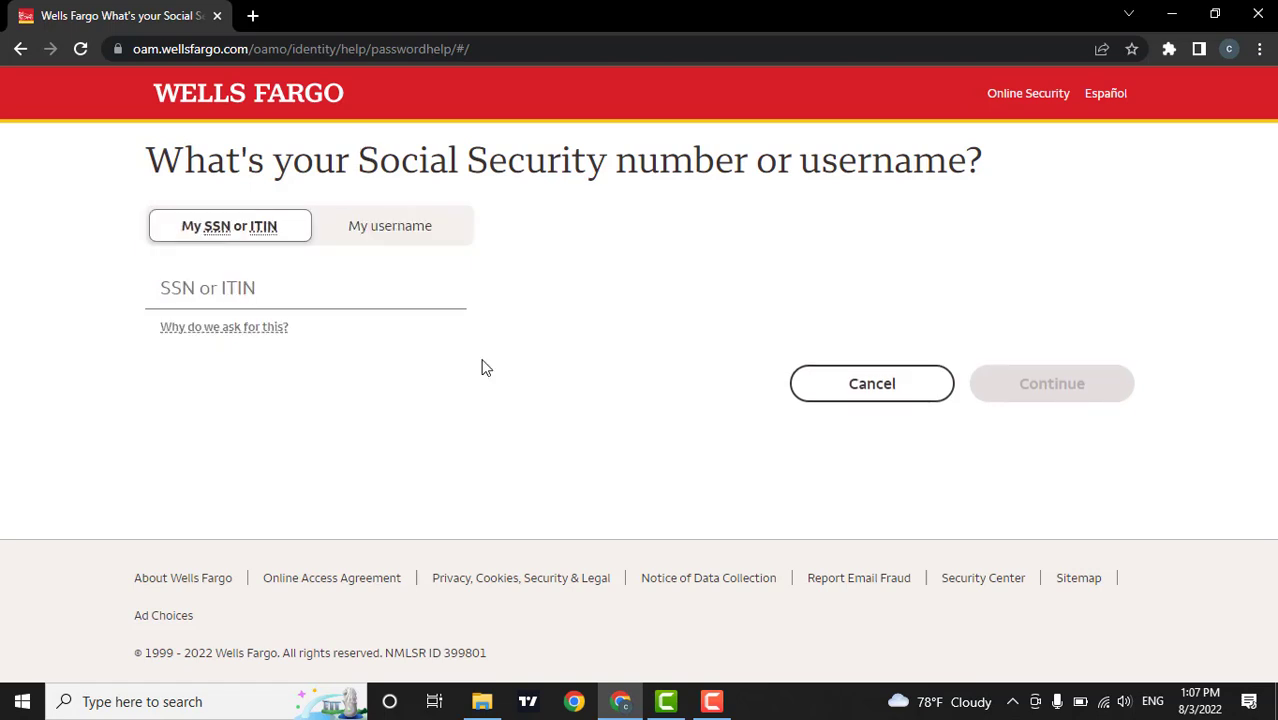
{"action": "mouse_move", "coordinate": [486, 370]}
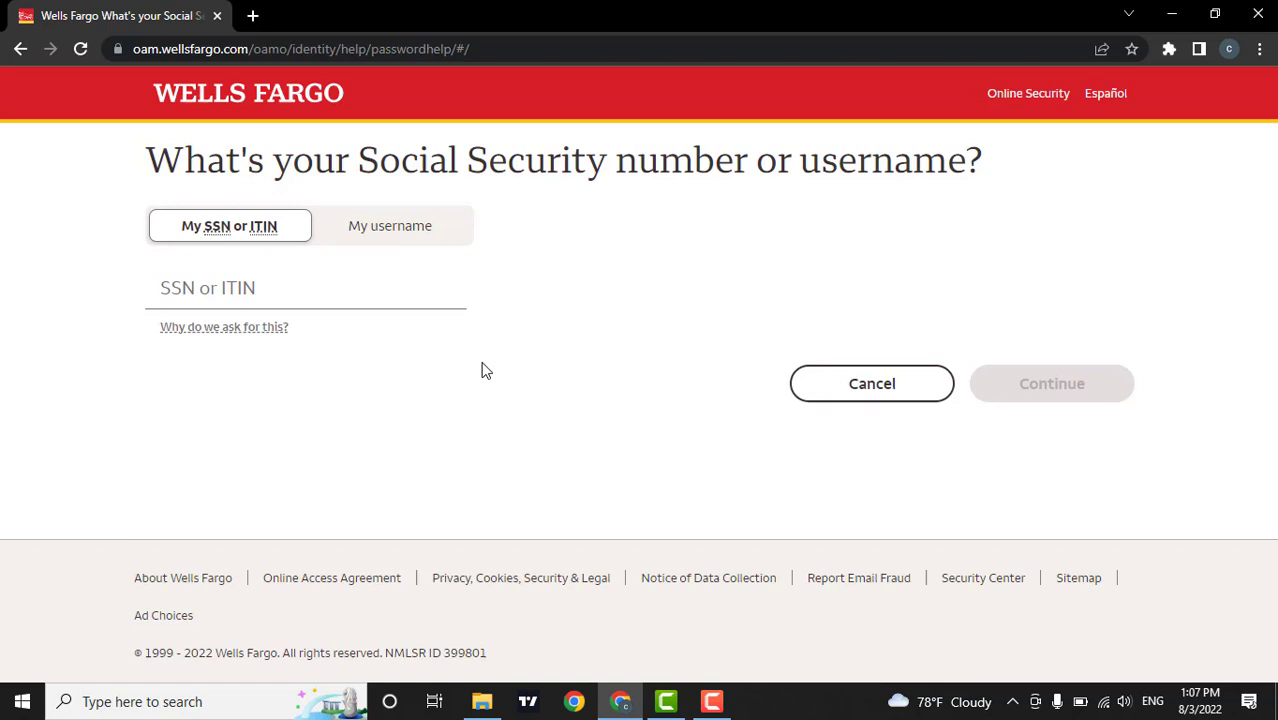
{"action": "mouse_move", "coordinate": [484, 362]}
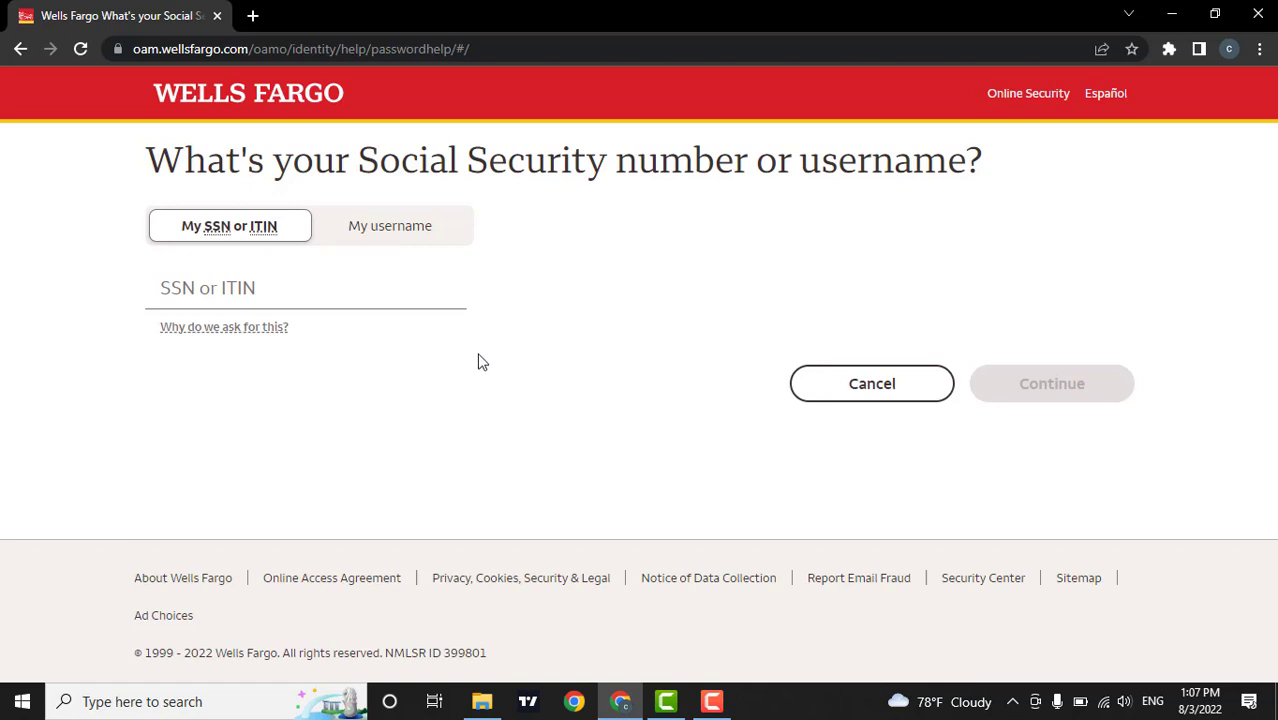
{"action": "left_click", "coordinate": [304, 288]}
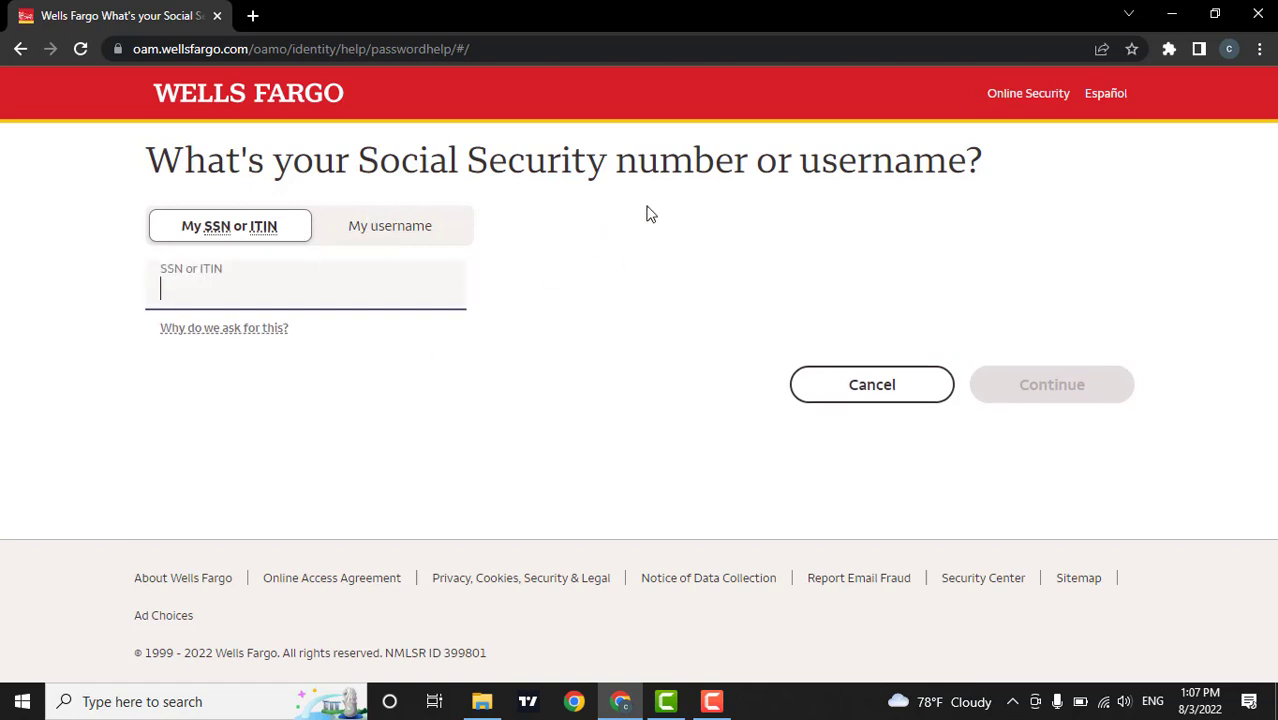
{"action": "mouse_move", "coordinate": [1044, 426]}
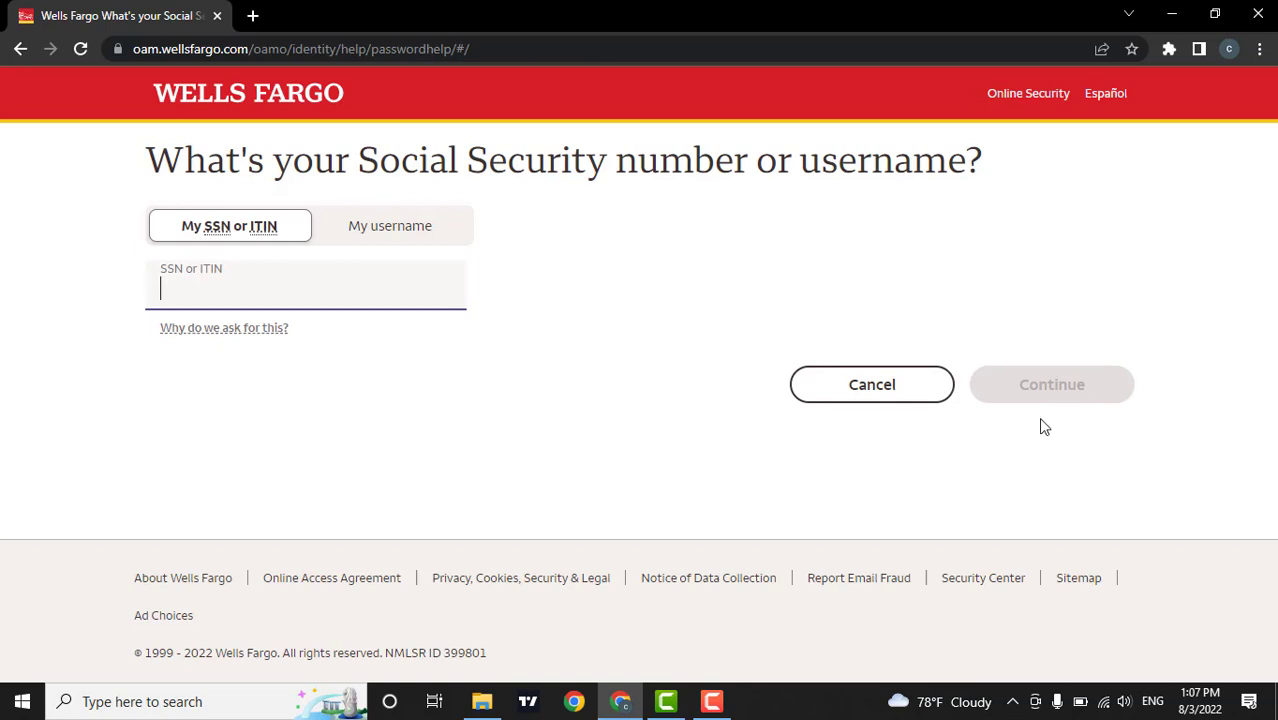